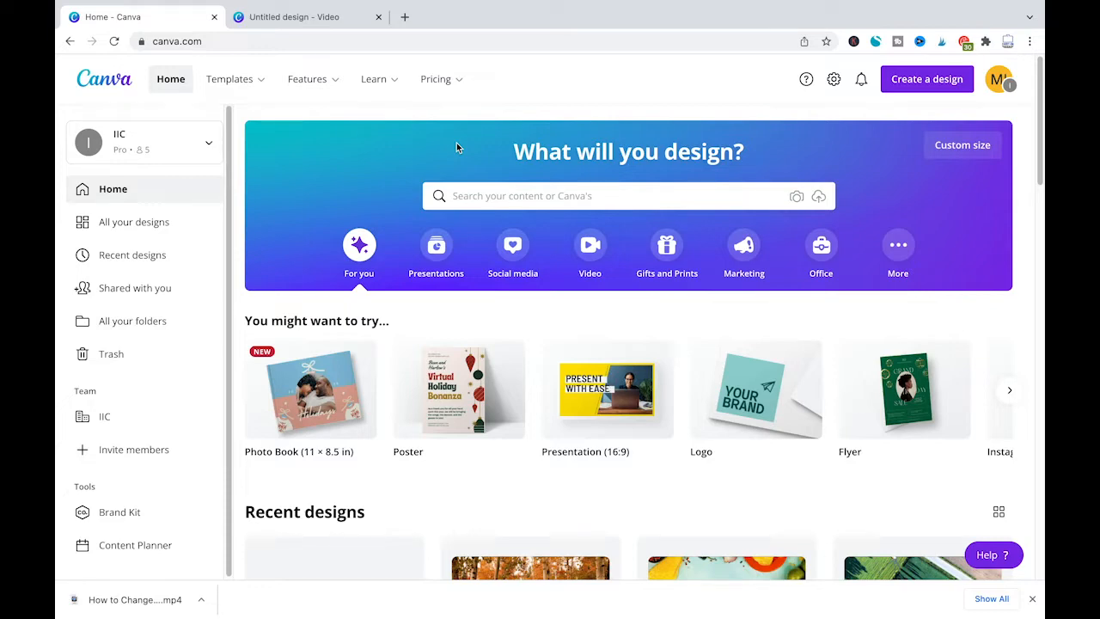
pyautogui.moveTo(670, 99)
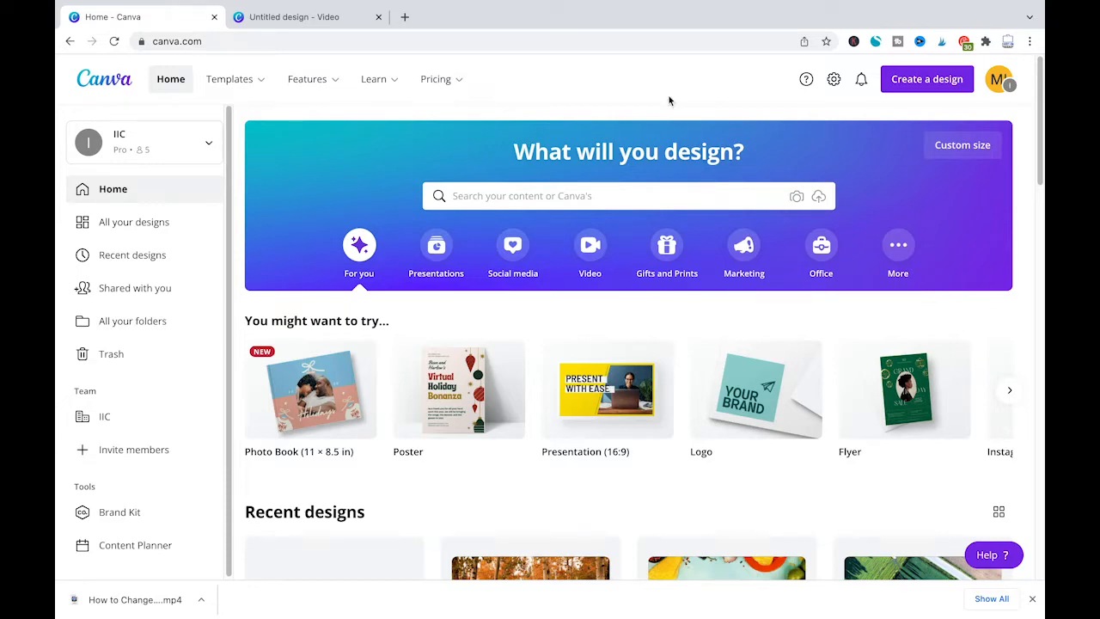
# Step: Start a new video design from the Canva home page
pyautogui.click(306, 17)
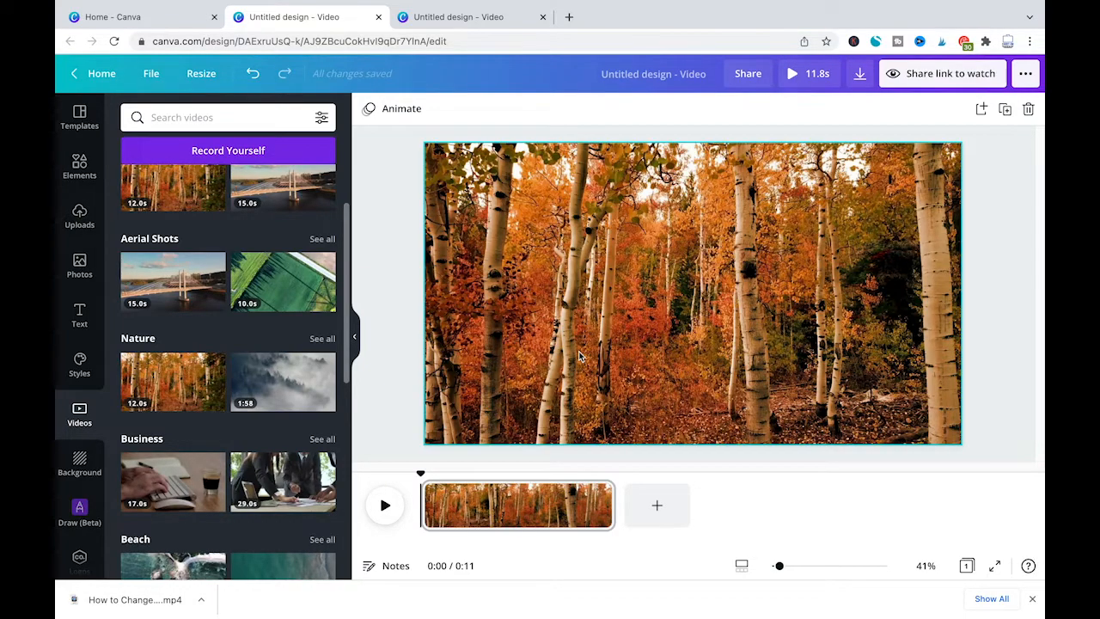
pyautogui.moveTo(591, 251)
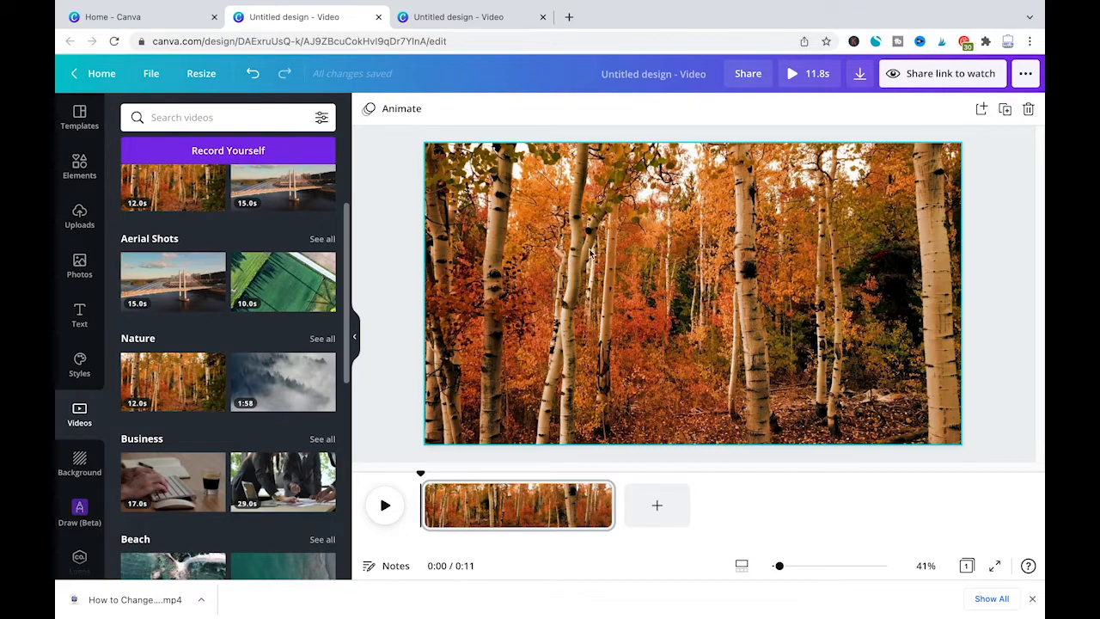
pyautogui.click(694, 292)
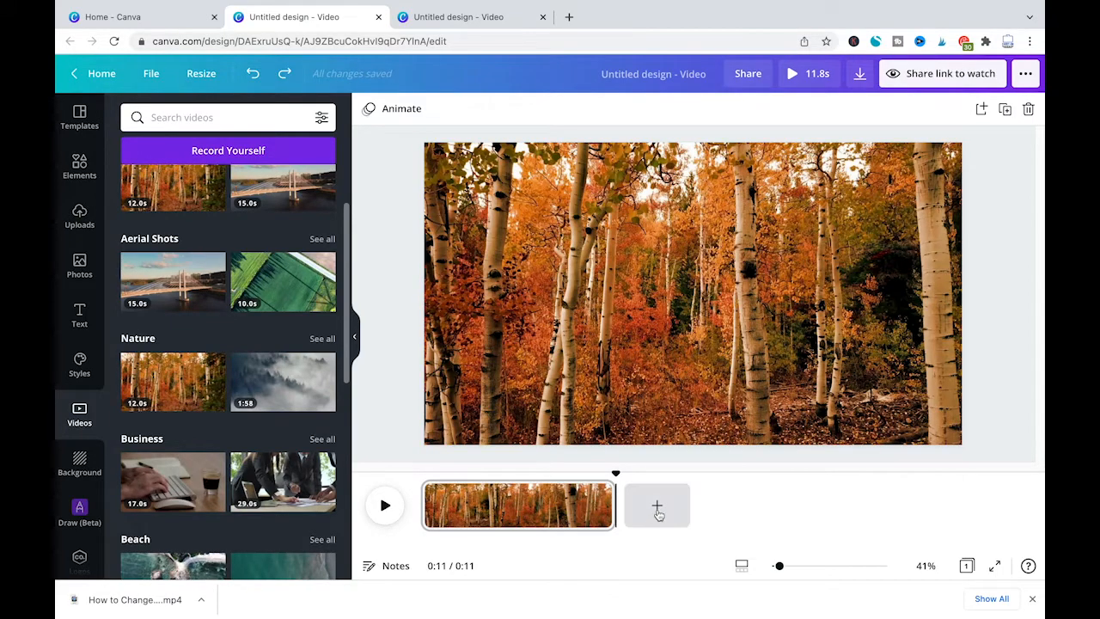
# Step: Add a second timeline page to hold the misty forest video
pyautogui.click(657, 505)
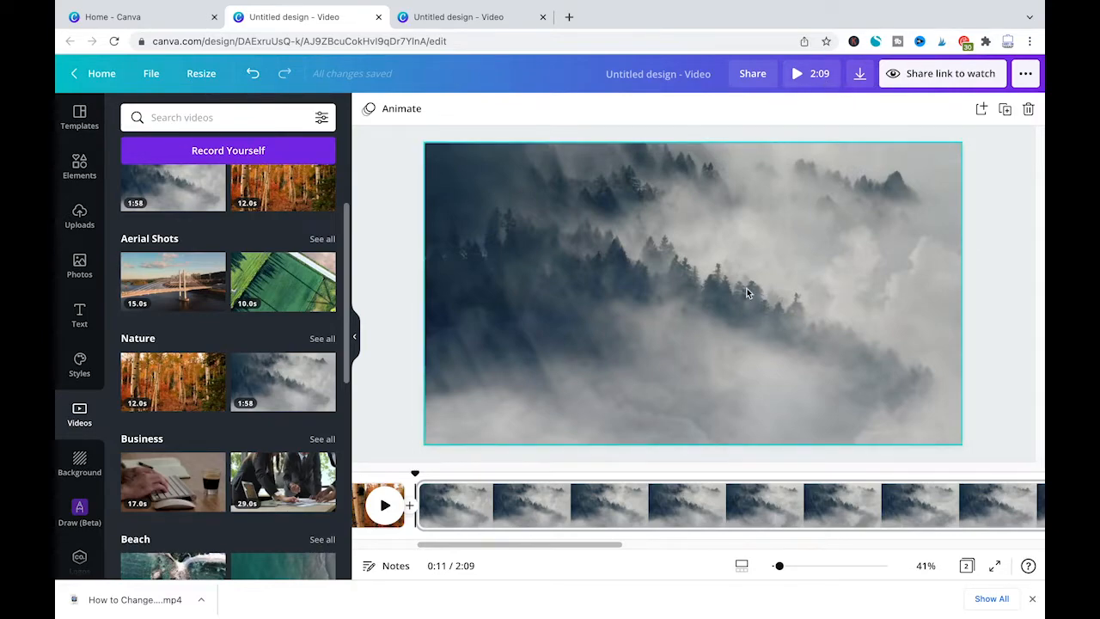
# Step: Select the 1:57 misty forest clip on the canvas to show its video toolbar
pyautogui.click(691, 292)
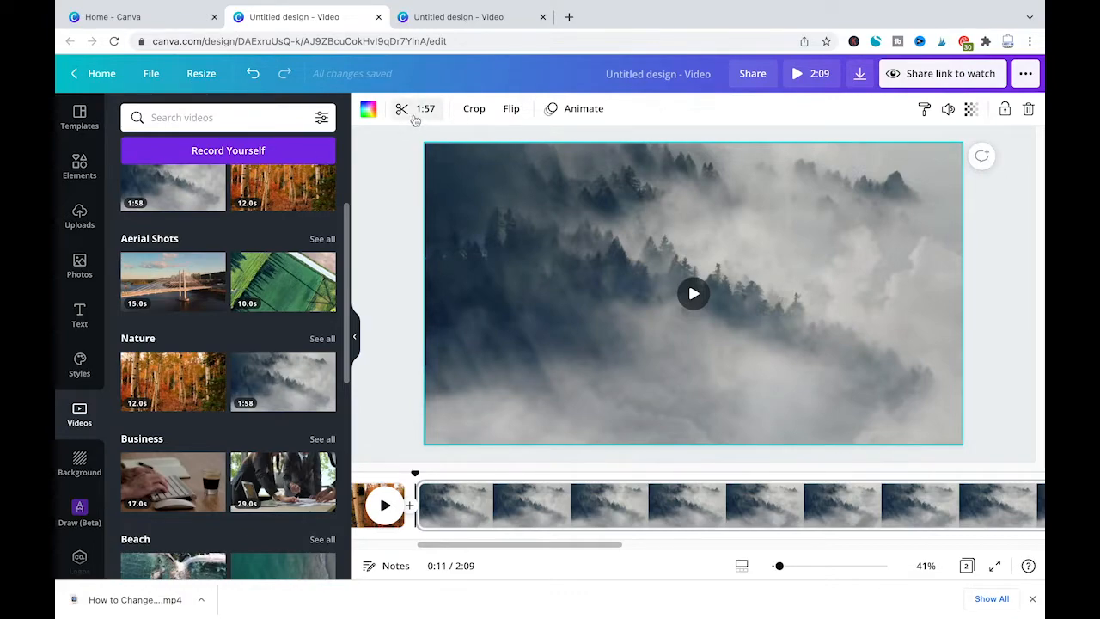
pyautogui.moveTo(526, 216)
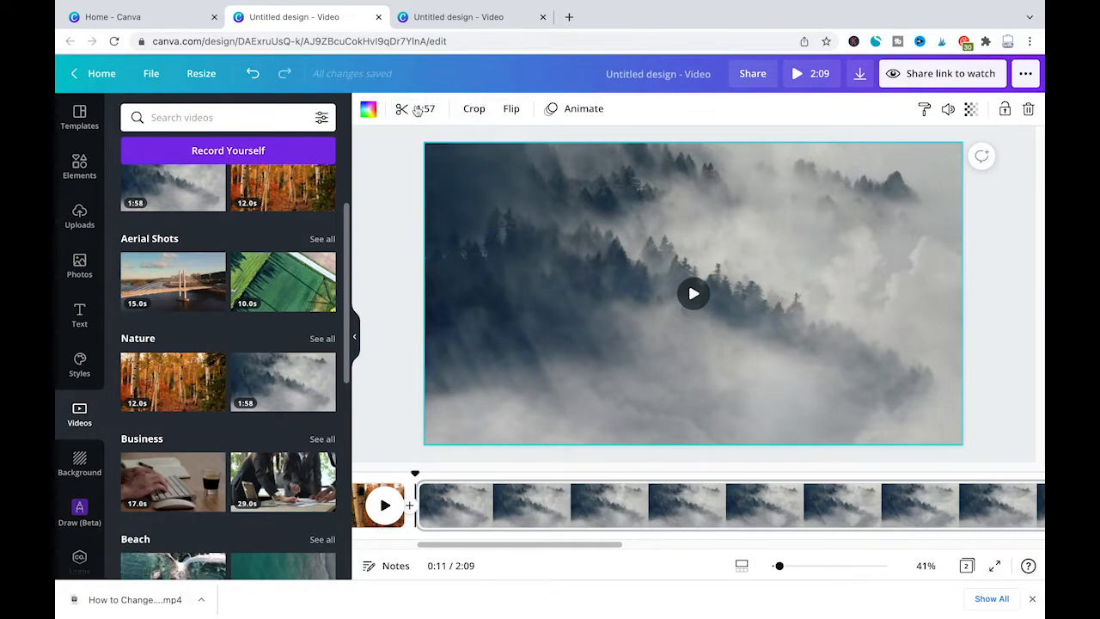
# Step: Trim the misty forest clip to 30.5 seconds, shortening the design to 42.4 seconds
pyautogui.click(694, 294)
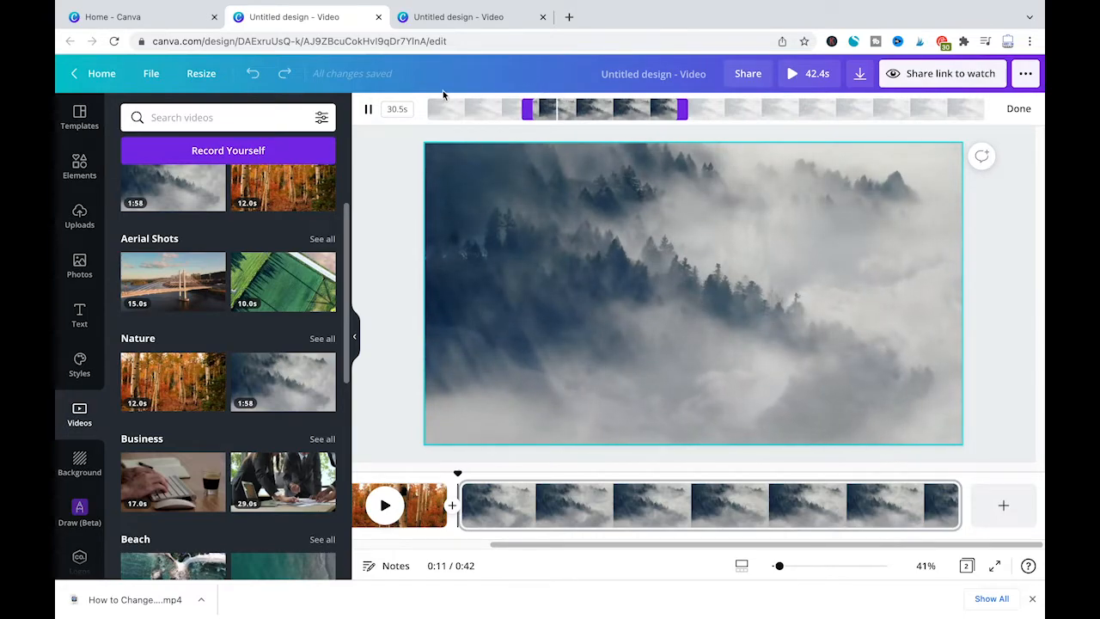
pyautogui.click(368, 108)
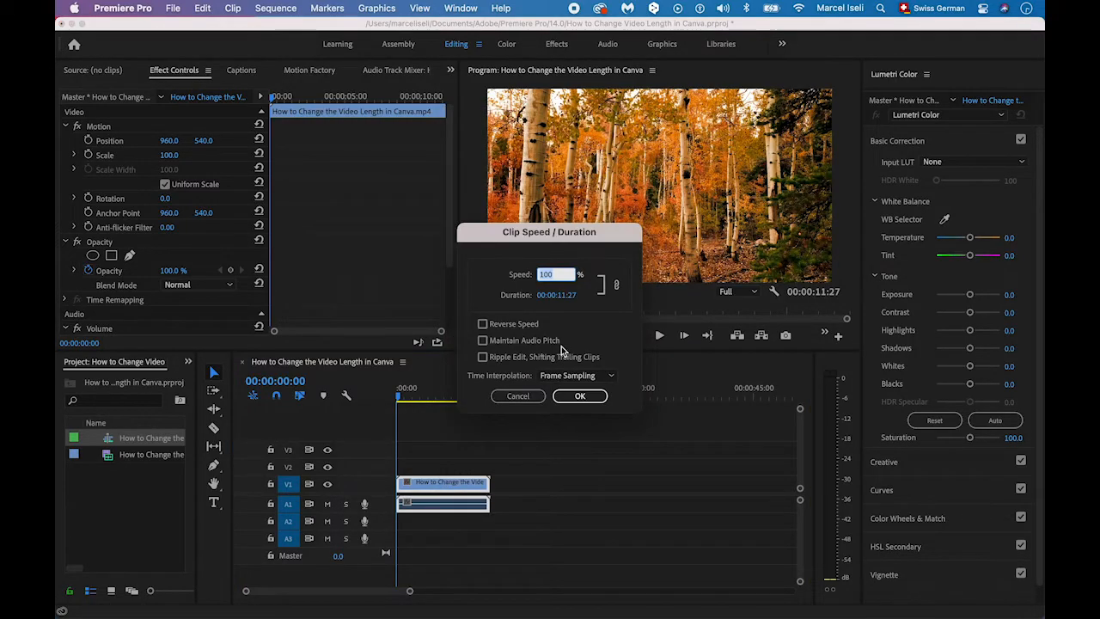
# Step: Confirm 200% speed so the birch clip runs about 6 seconds
pyautogui.click(580, 395)
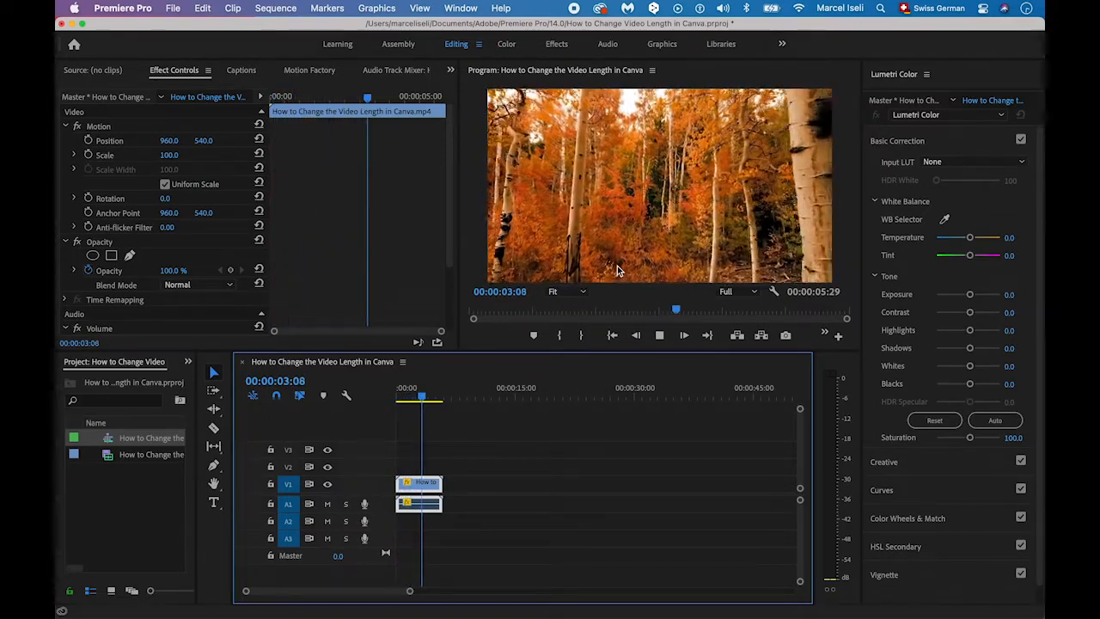